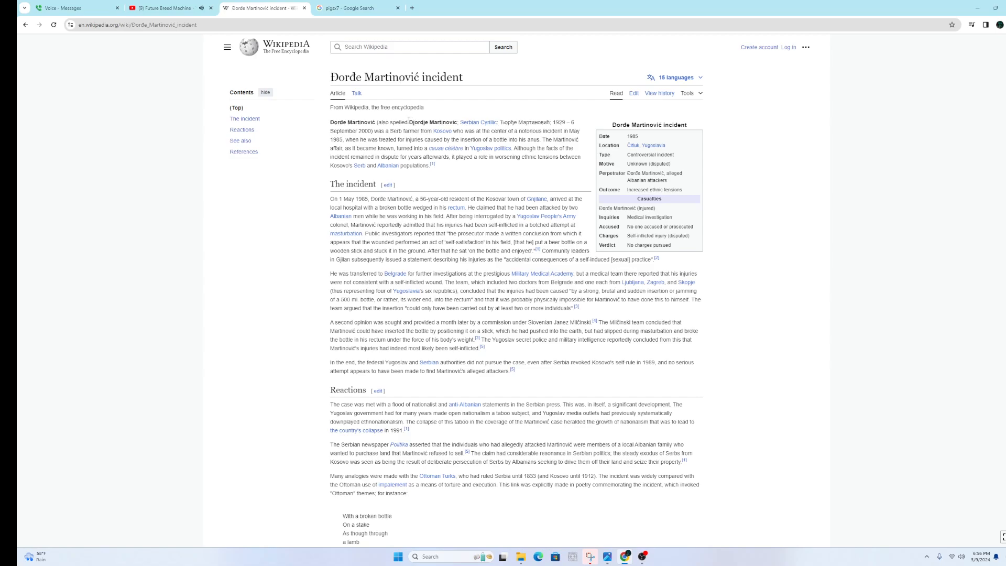
Highlight and clear the lead sentence about the notorious incident, then scroll down.
double_click(400, 123)
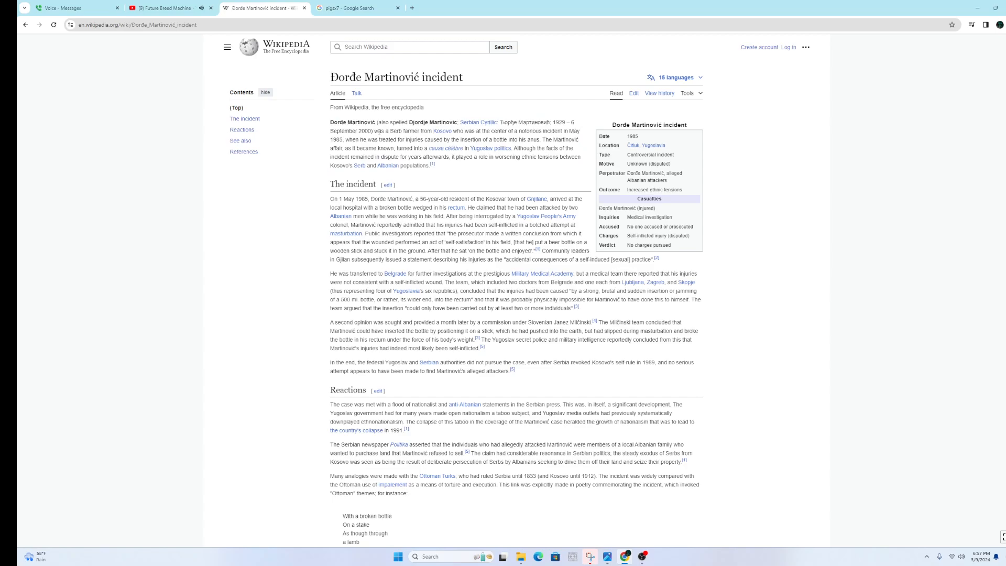
drag(377, 131, 435, 139)
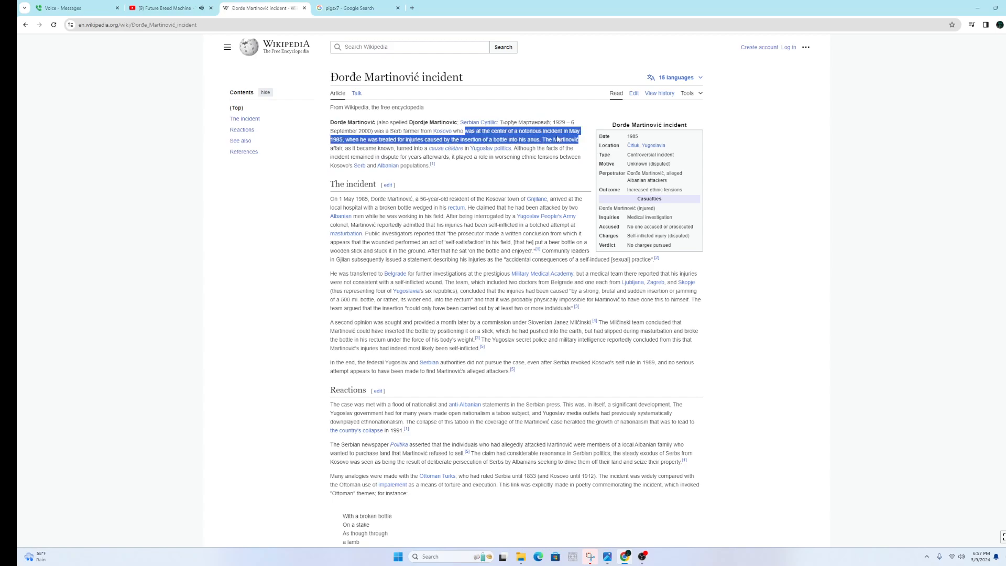
mouse_move(445, 150)
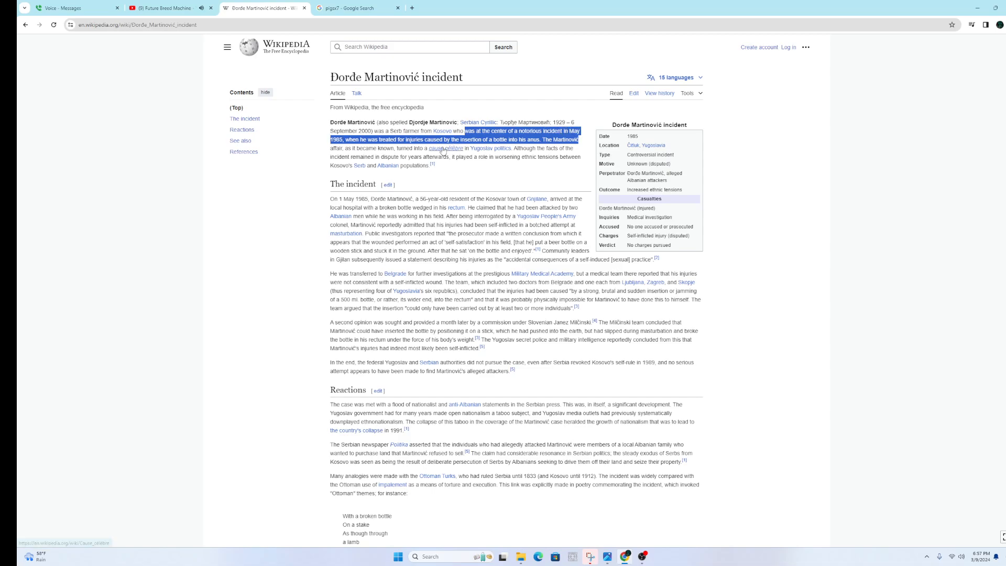
click(395, 181)
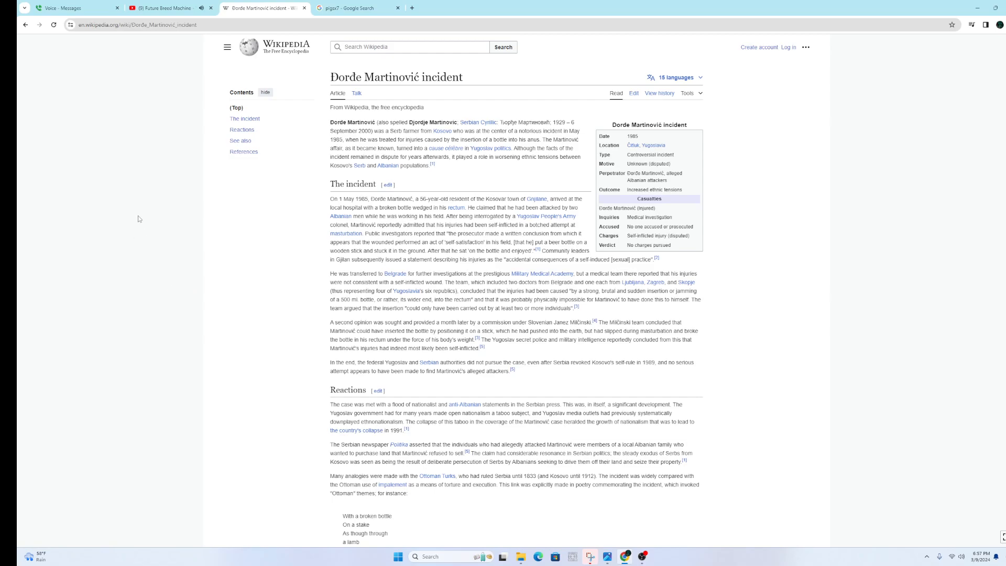
mouse_move(193, 291)
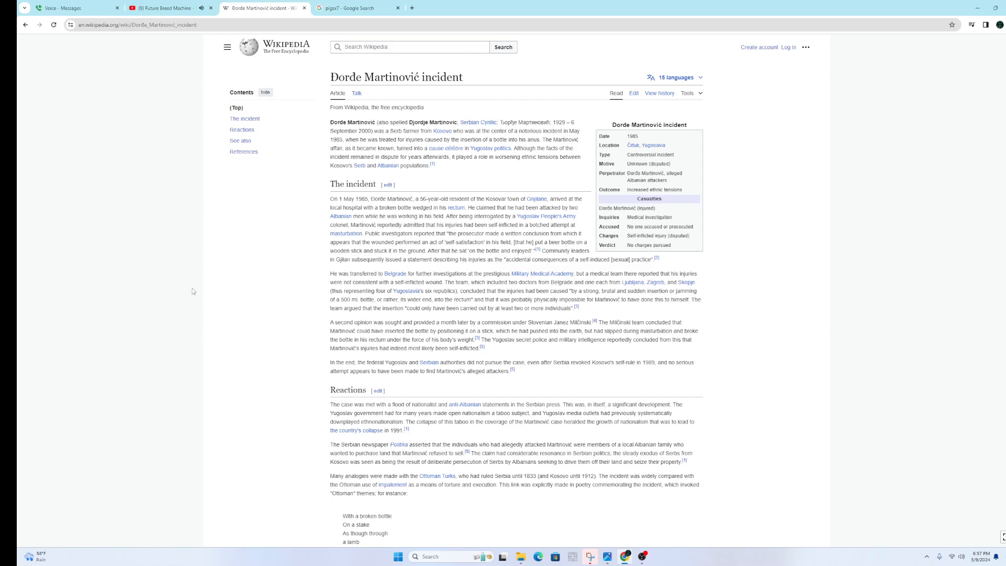
mouse_move(217, 268)
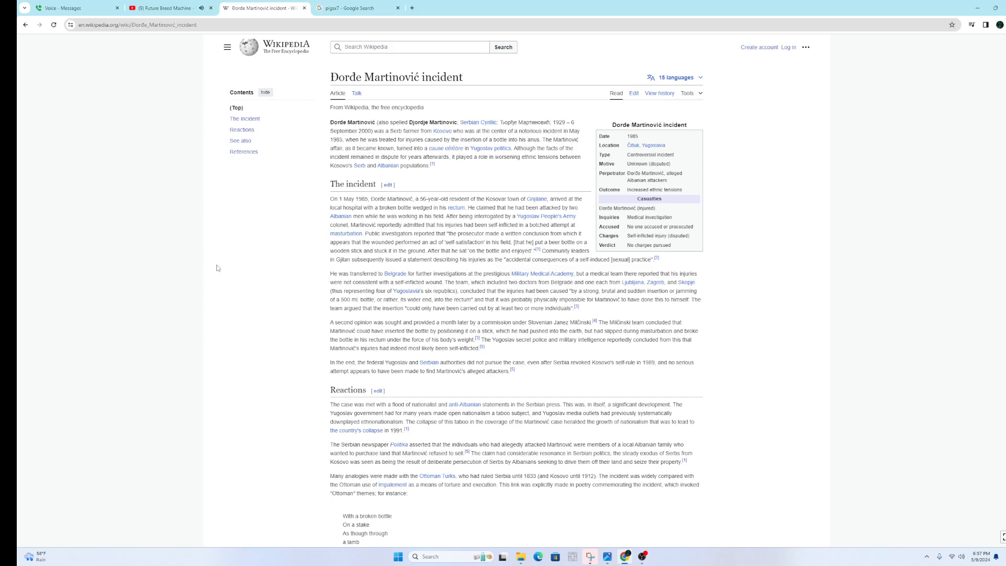
mouse_move(498, 165)
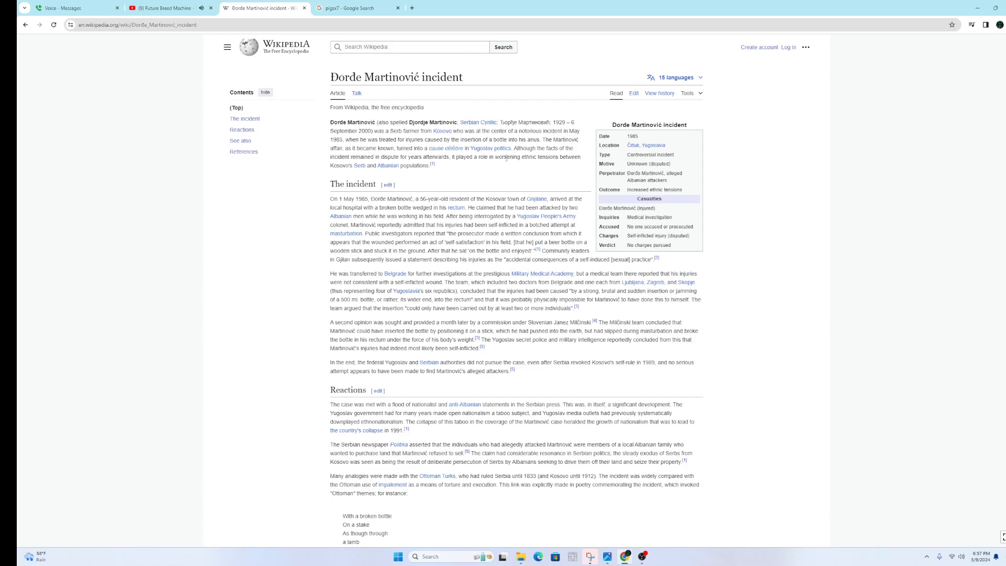
drag(513, 148, 522, 157)
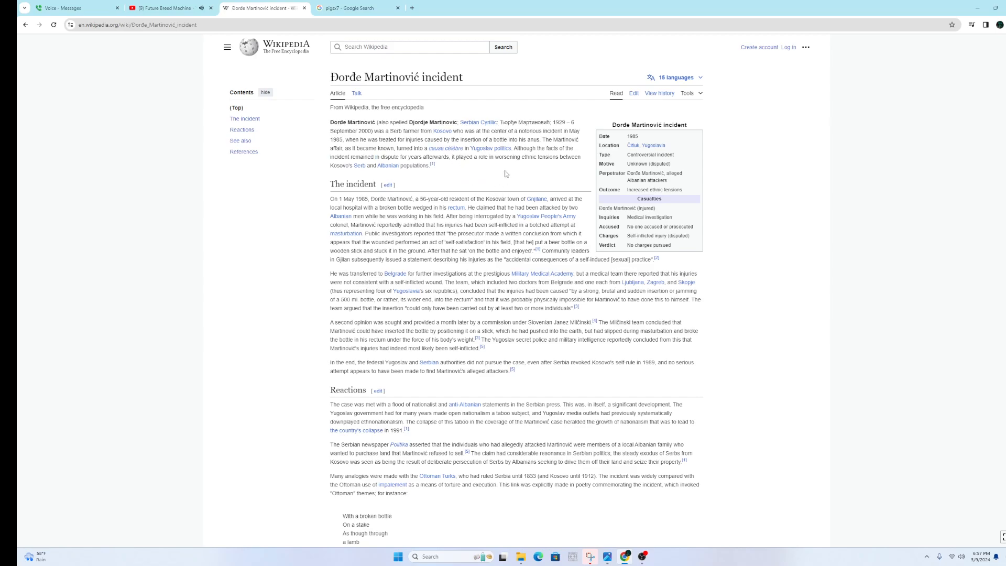
scroll(down, 3)
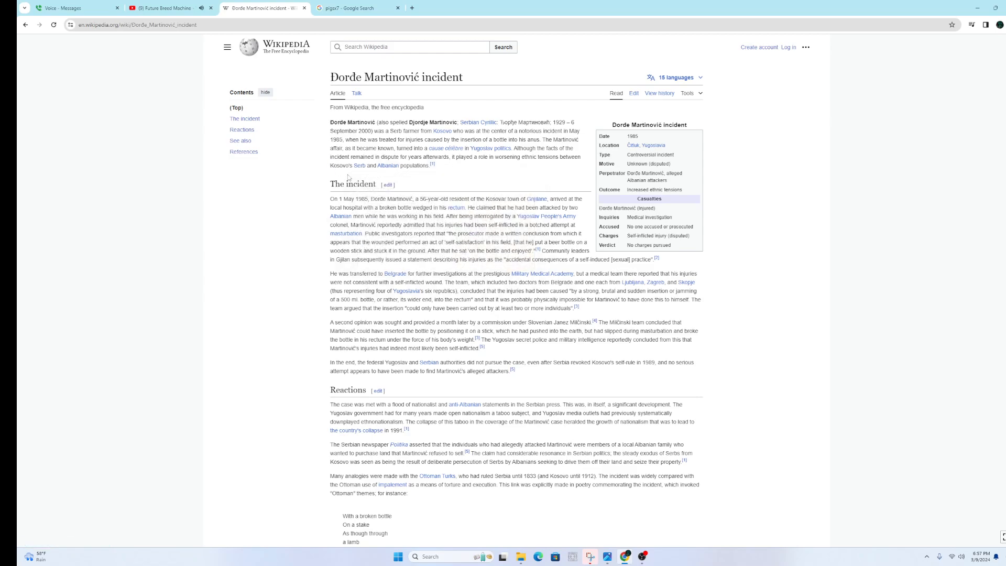
mouse_move(383, 167)
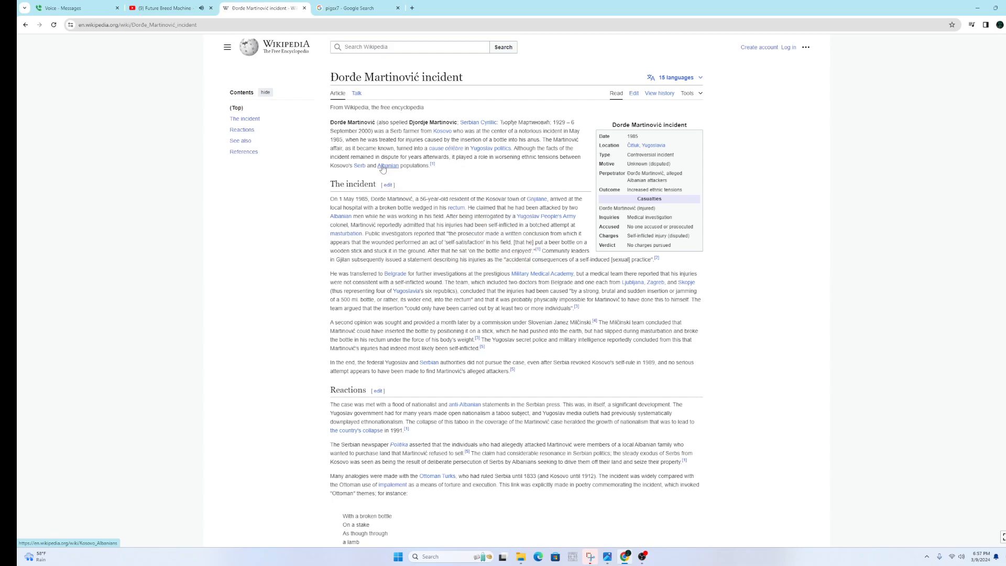
mouse_move(293, 297)
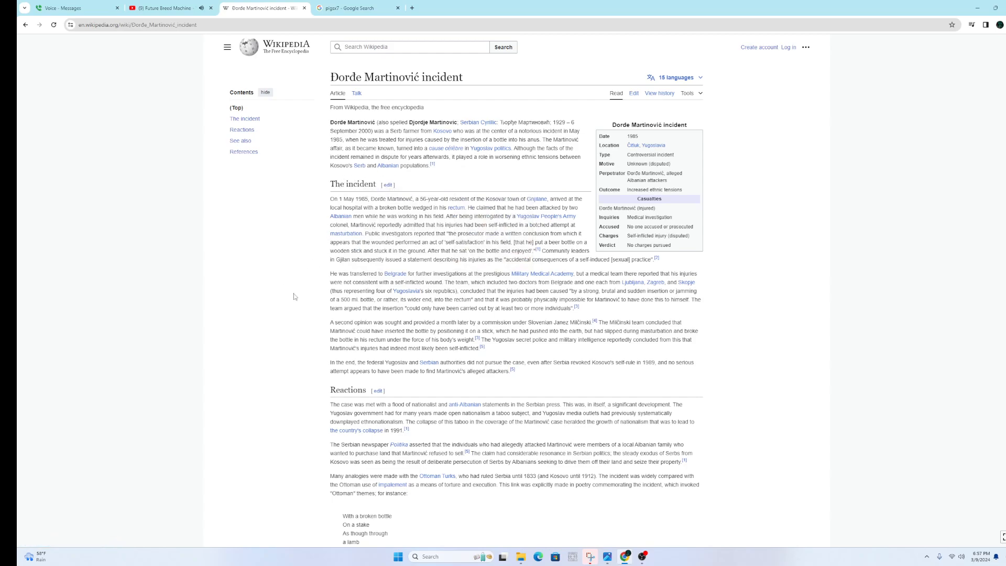
mouse_move(391, 221)
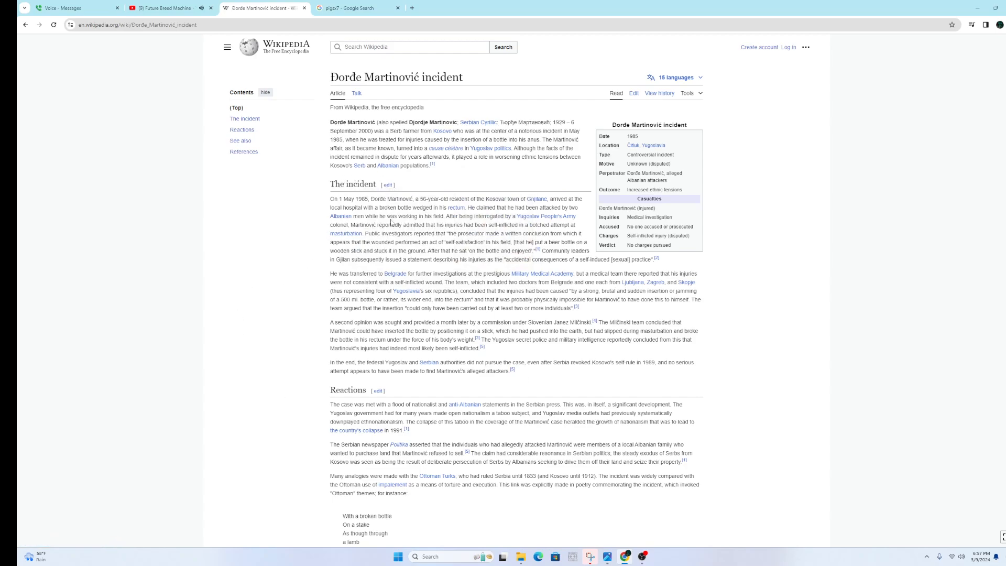
mouse_move(543, 222)
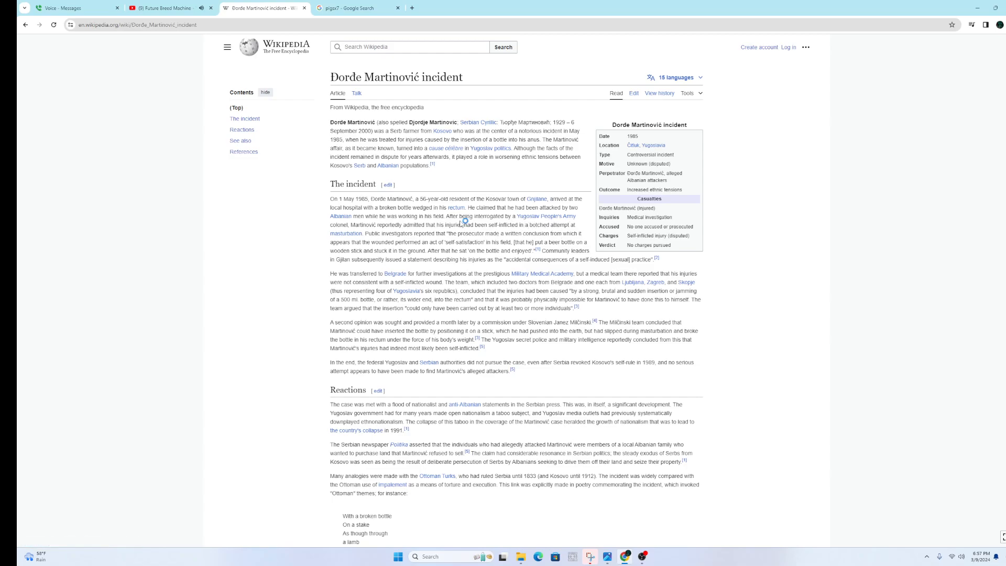
mouse_move(479, 216)
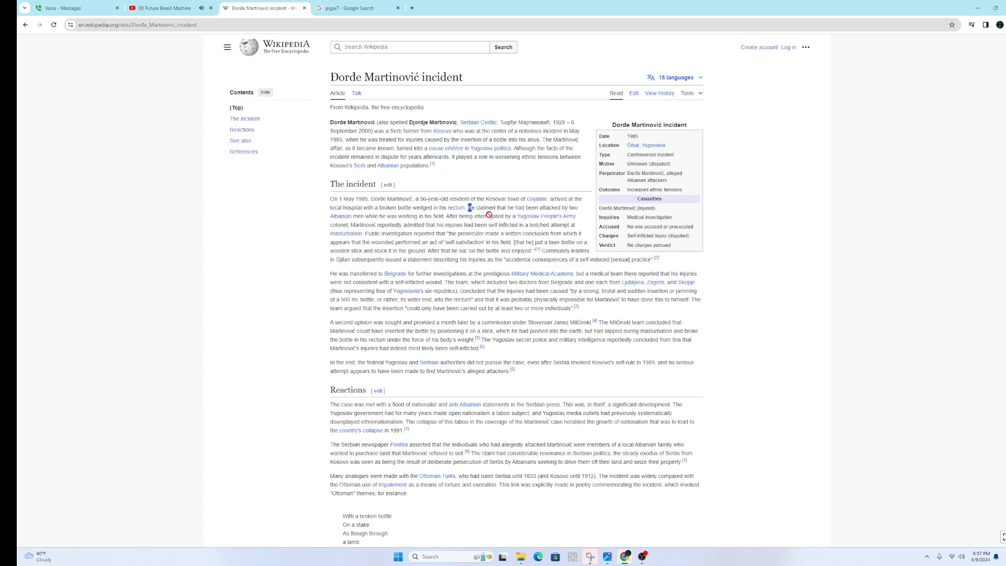
Highlight the first paragraph of The incident and mark 'act' in the prosecutor's quote.
drag(331, 197, 659, 260)
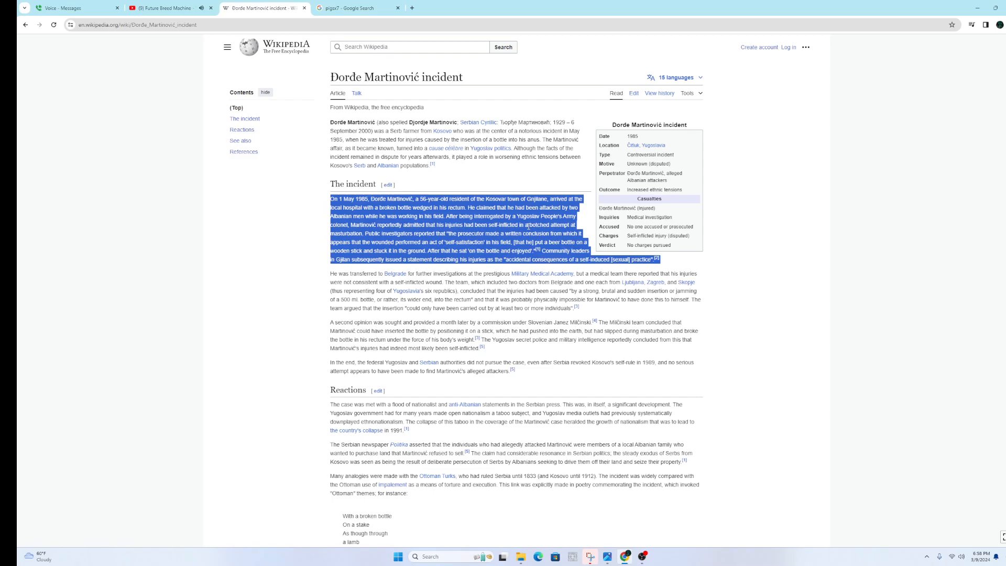
click(443, 234)
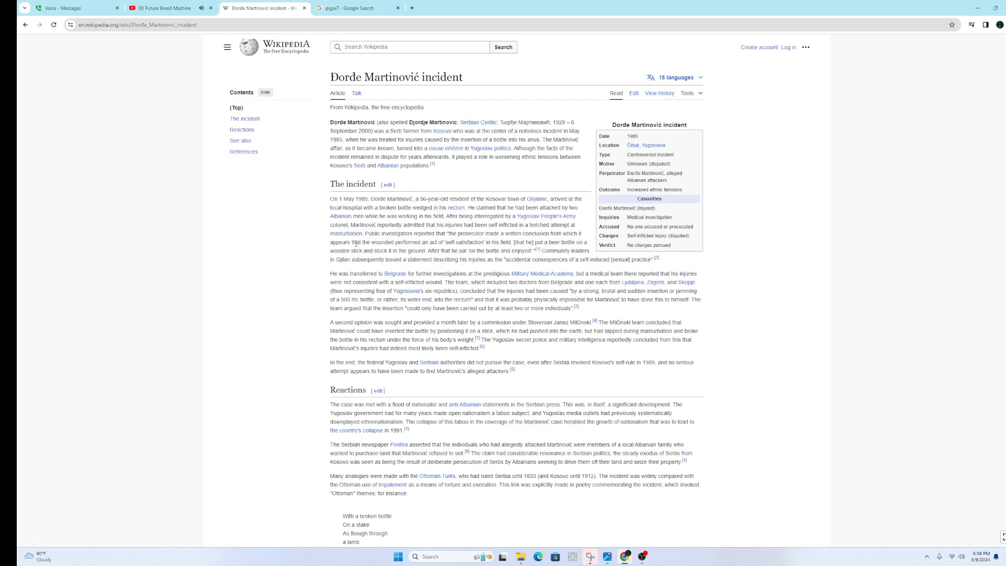
mouse_move(316, 327)
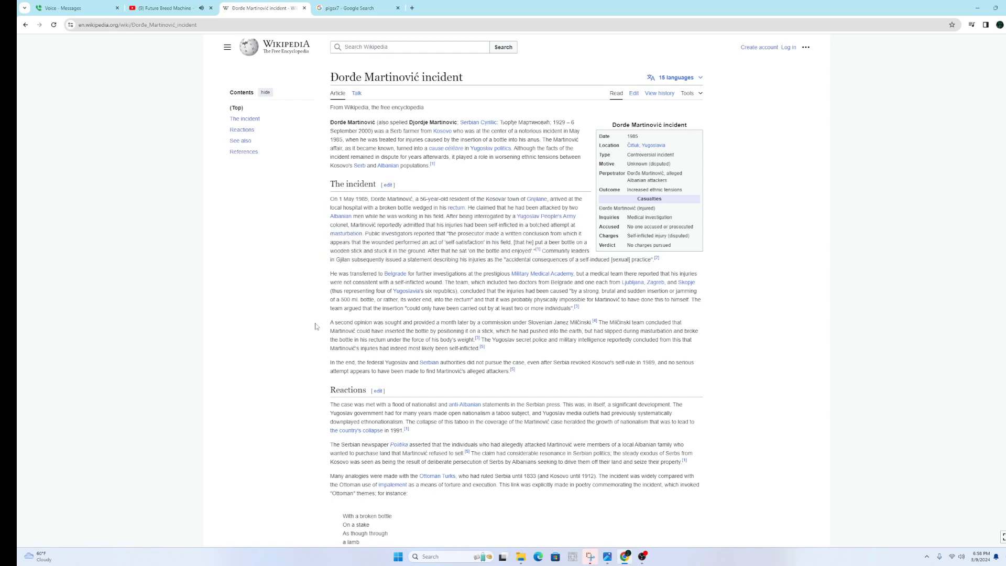
mouse_move(311, 317)
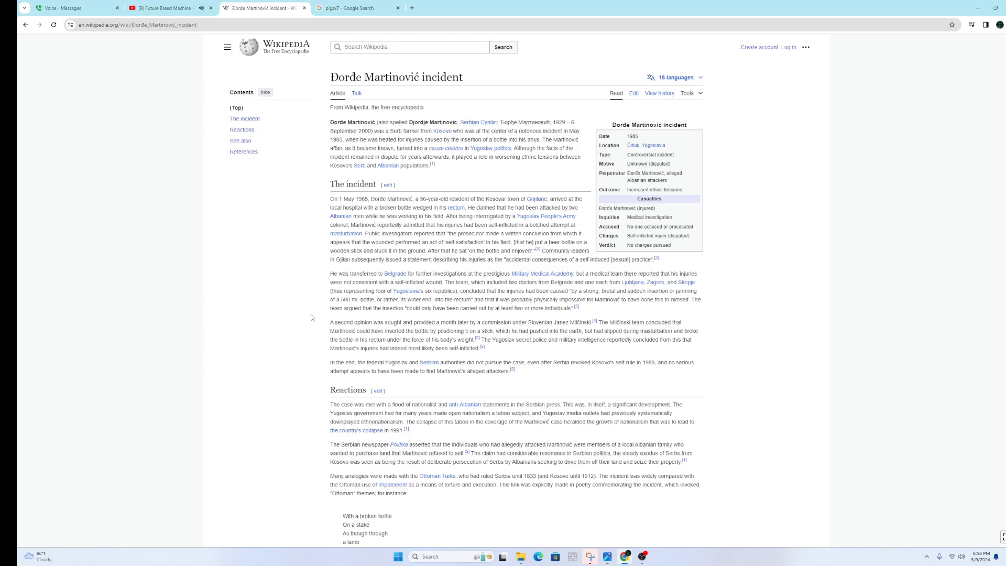
drag(331, 198, 660, 259)
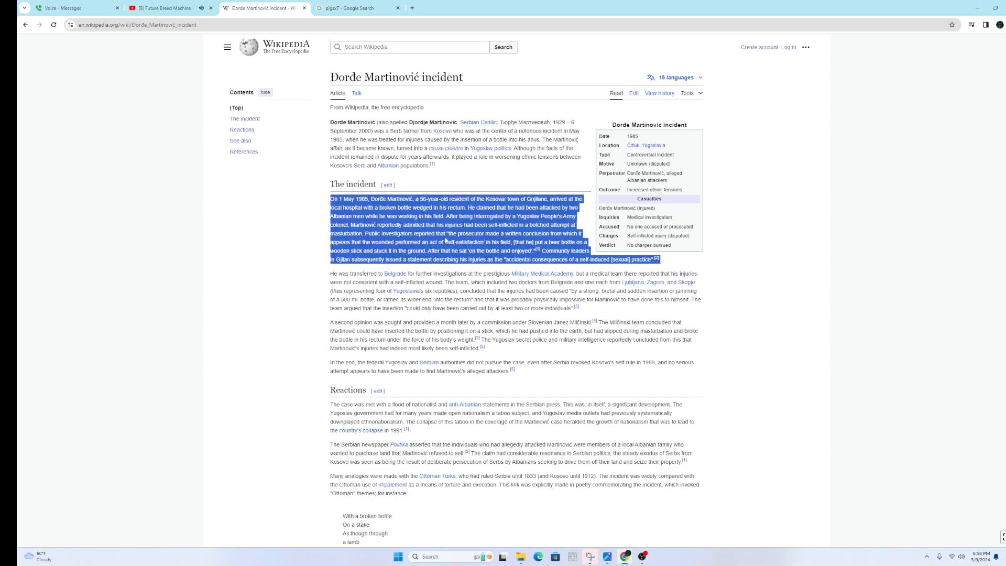
double_click(429, 242)
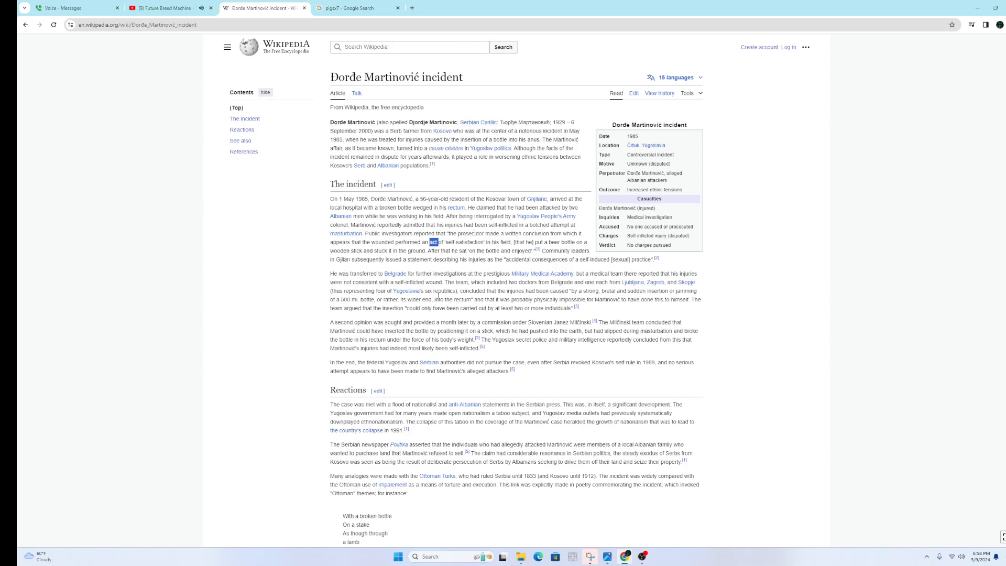
mouse_move(459, 362)
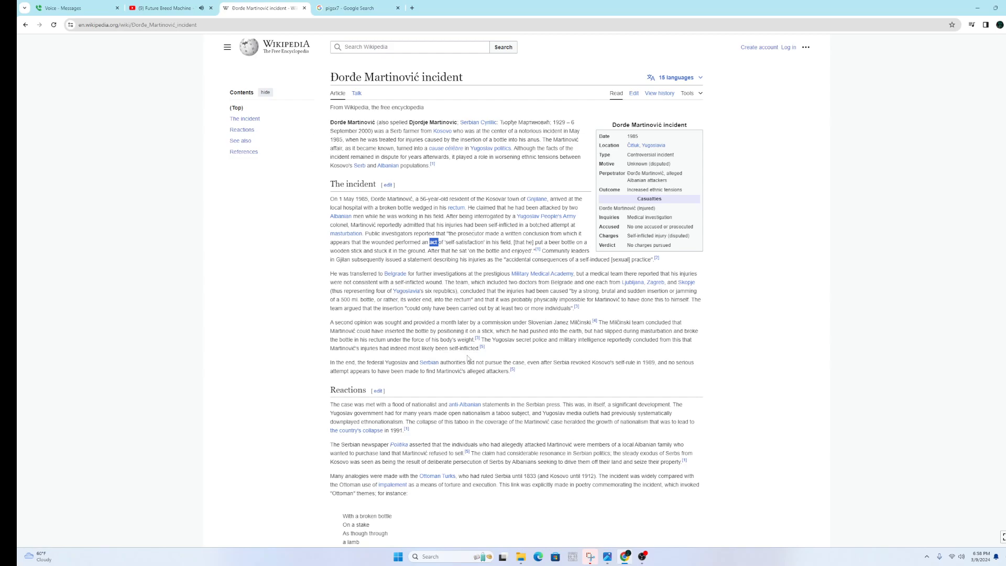
Scroll to Reactions, mark 'Serbian', reach the poem and clear the highlight.
scroll(down, 3)
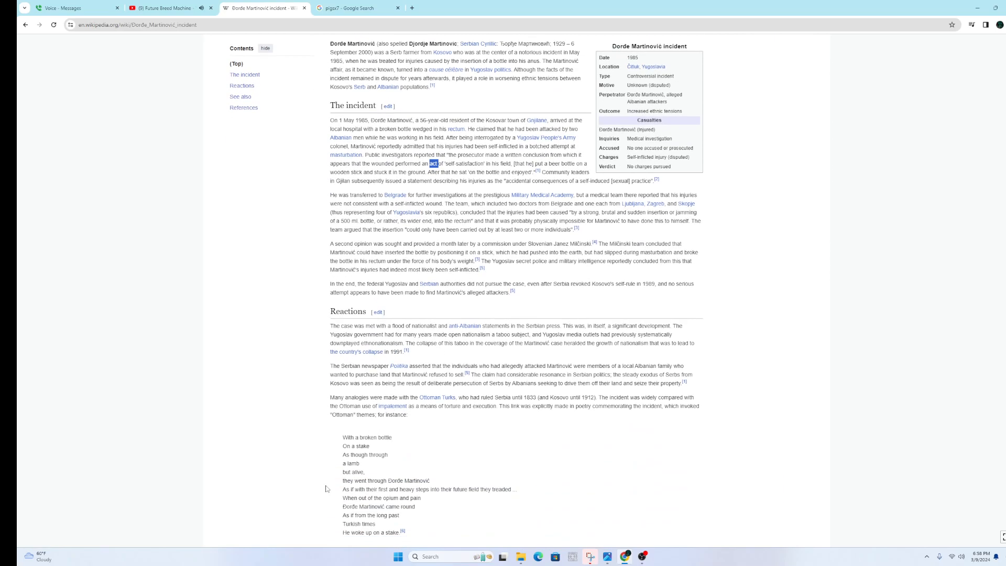
mouse_move(345, 319)
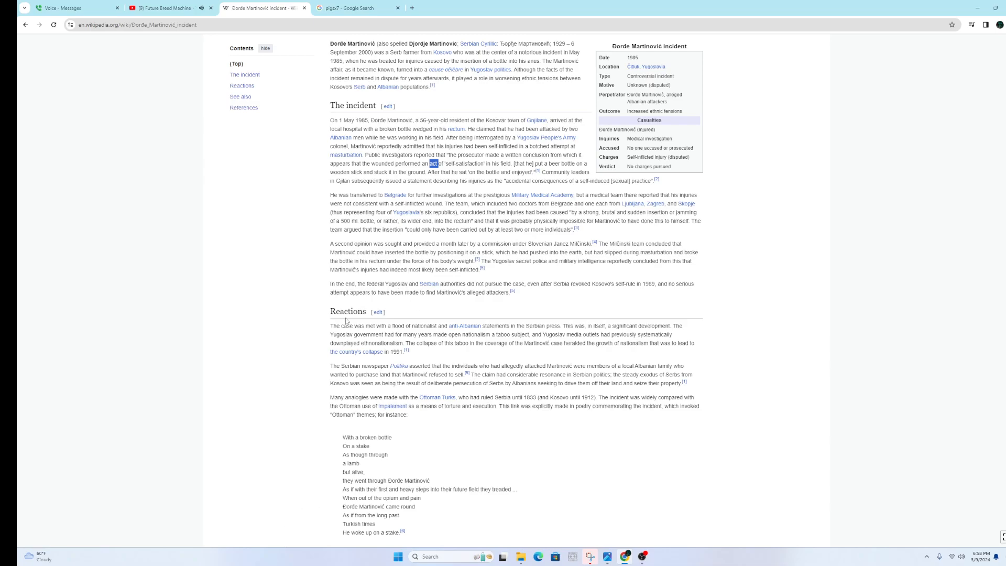
drag(330, 325, 409, 351)
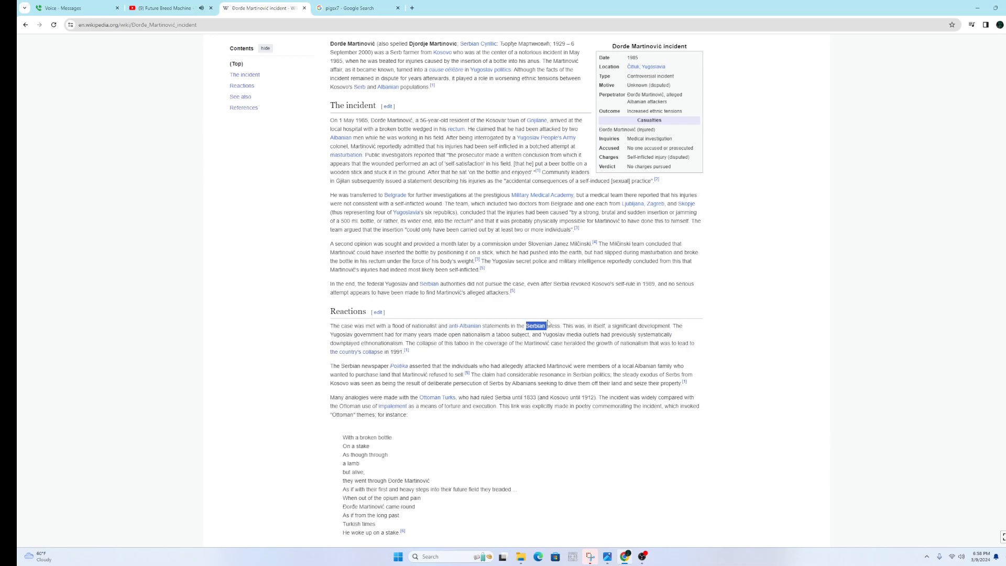
mouse_move(584, 483)
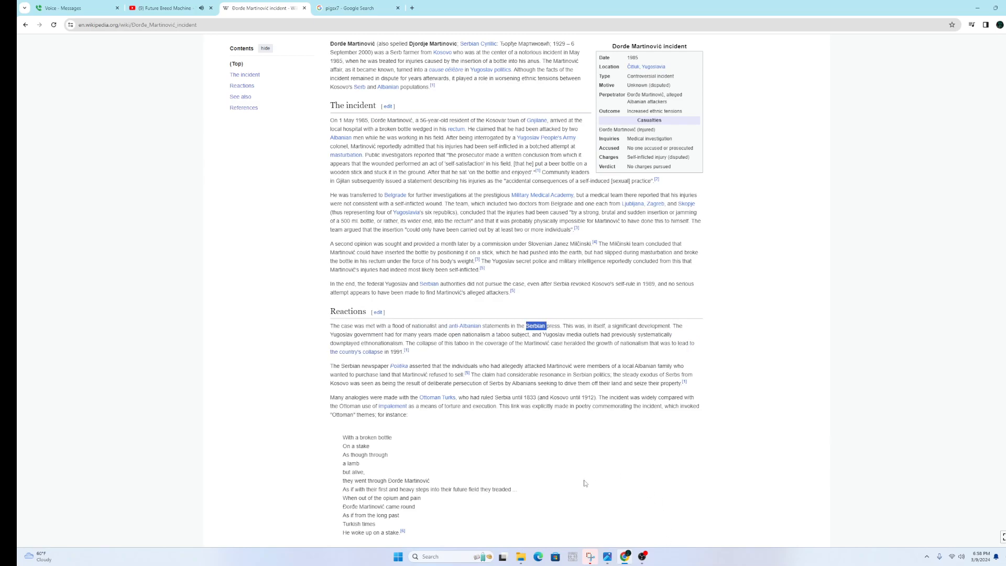
scroll(down, 3)
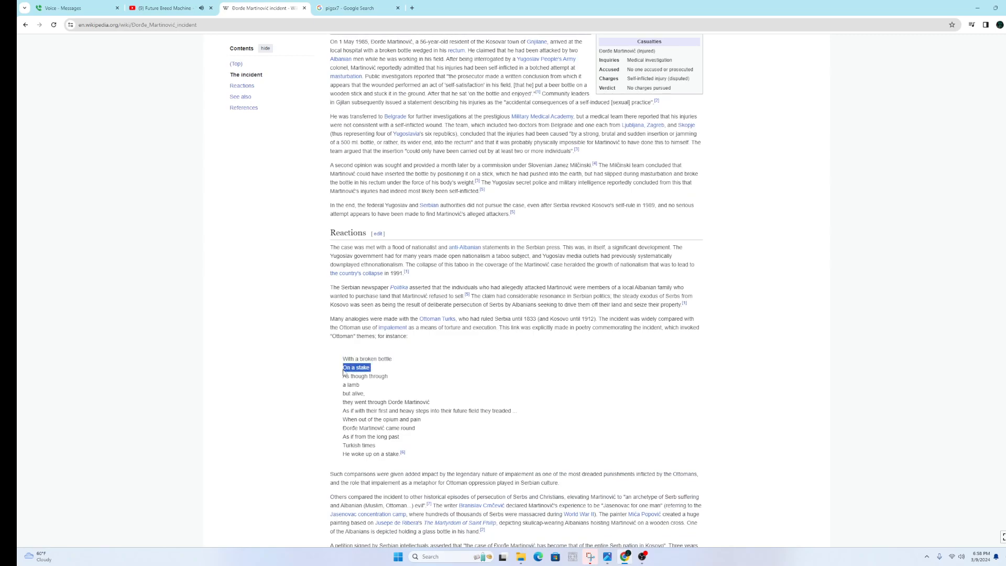
click(349, 393)
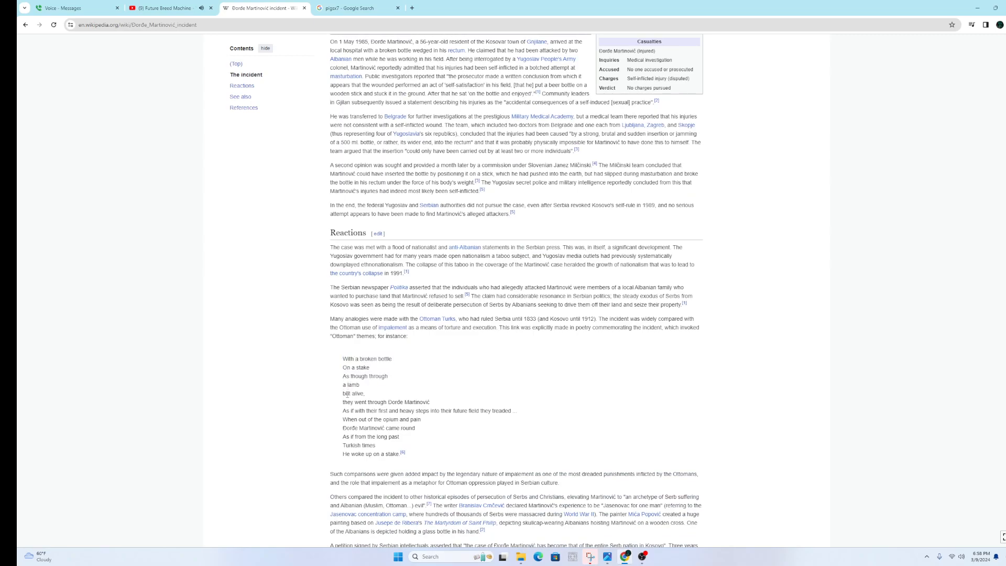